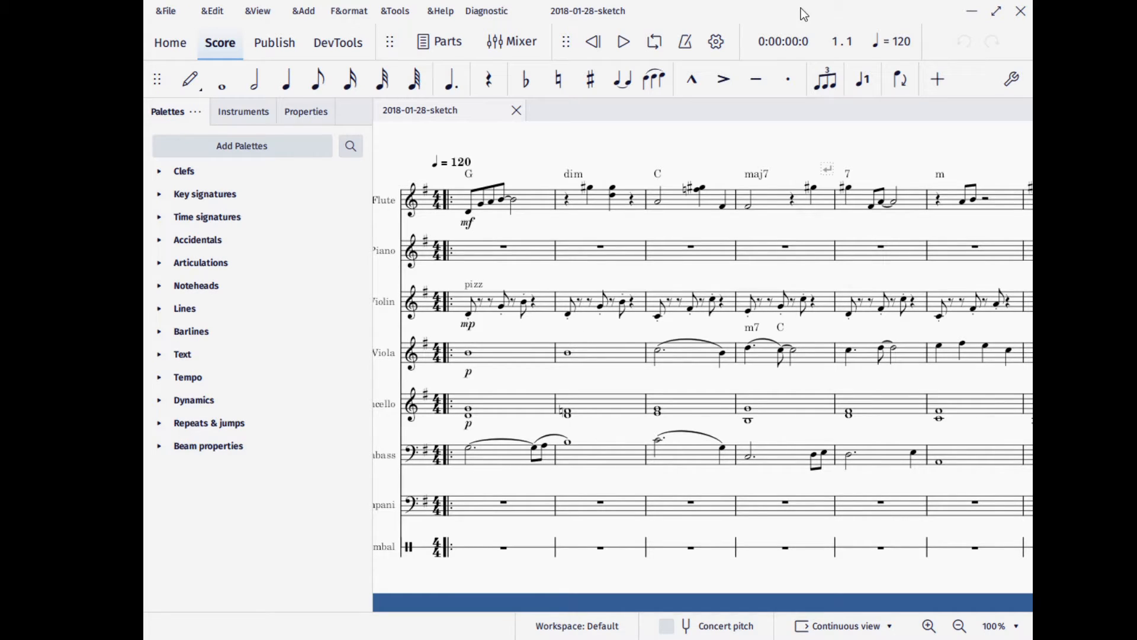
pyautogui.moveTo(758, 181)
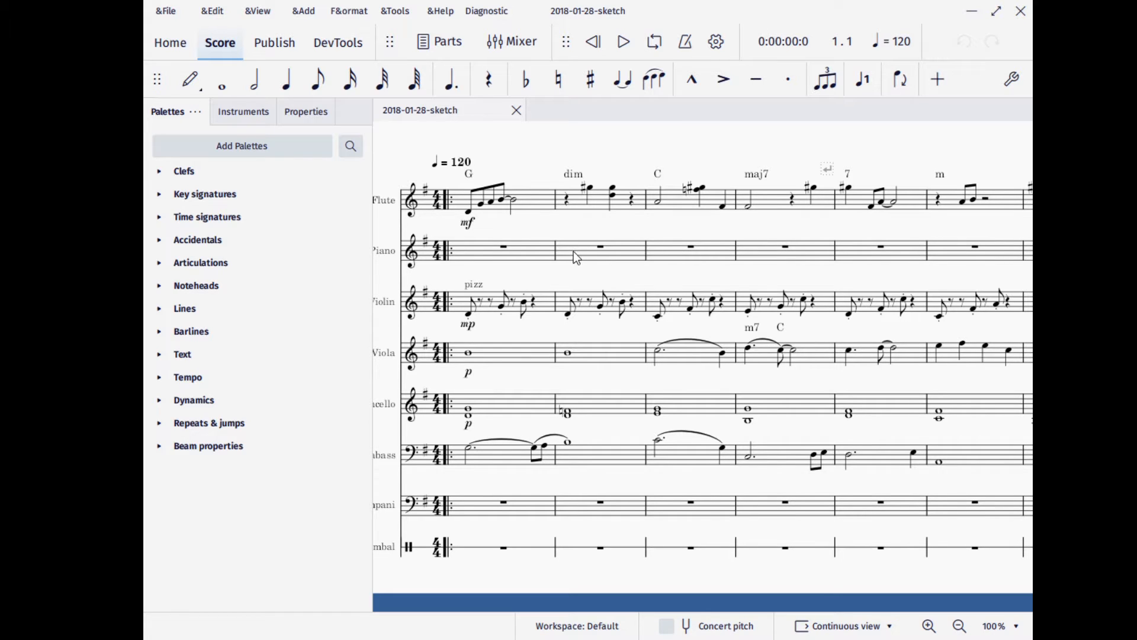
pyautogui.moveTo(691, 153)
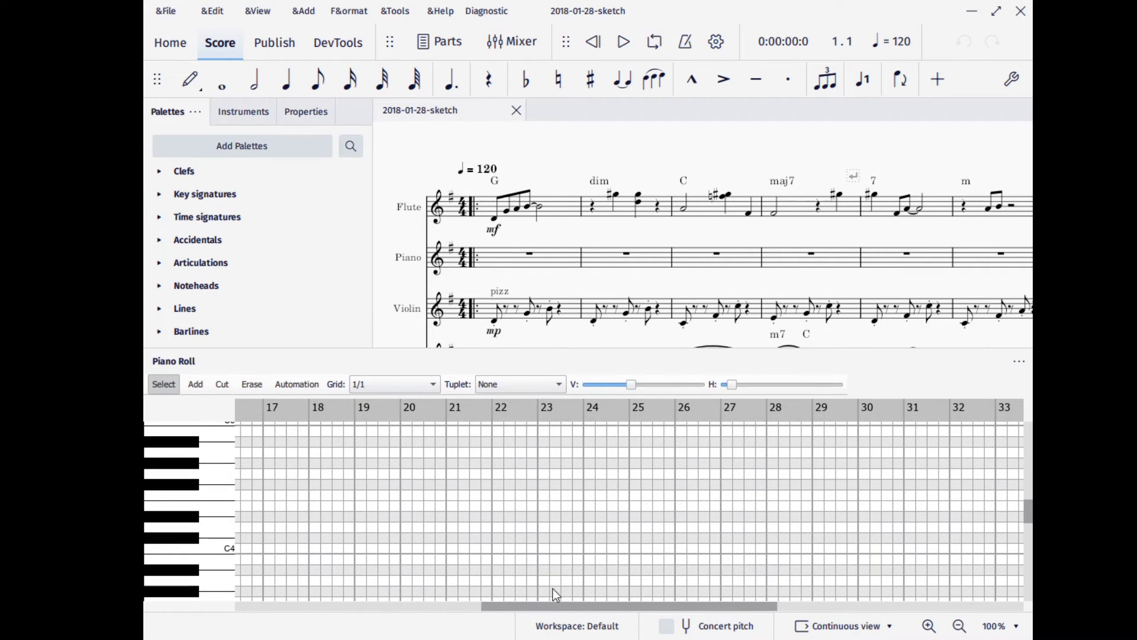
# Load the flute's first measure so its notes fill the piano roll grid
pyautogui.click(515, 205)
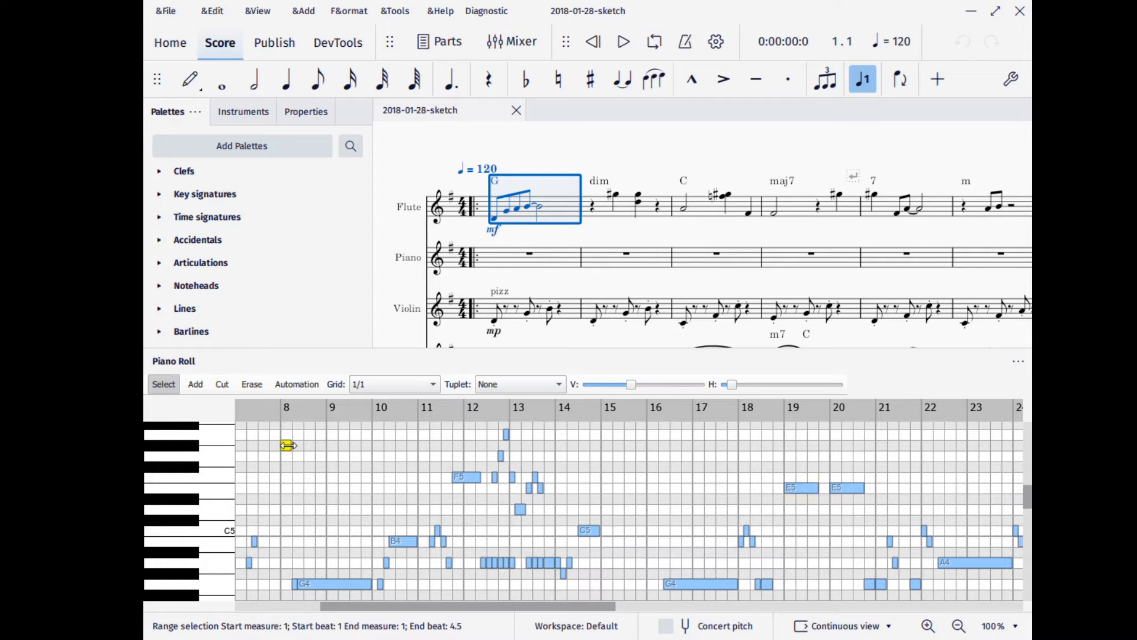
# Select the short note in measure 8, then add a new note to the flute line
pyautogui.click(194, 384)
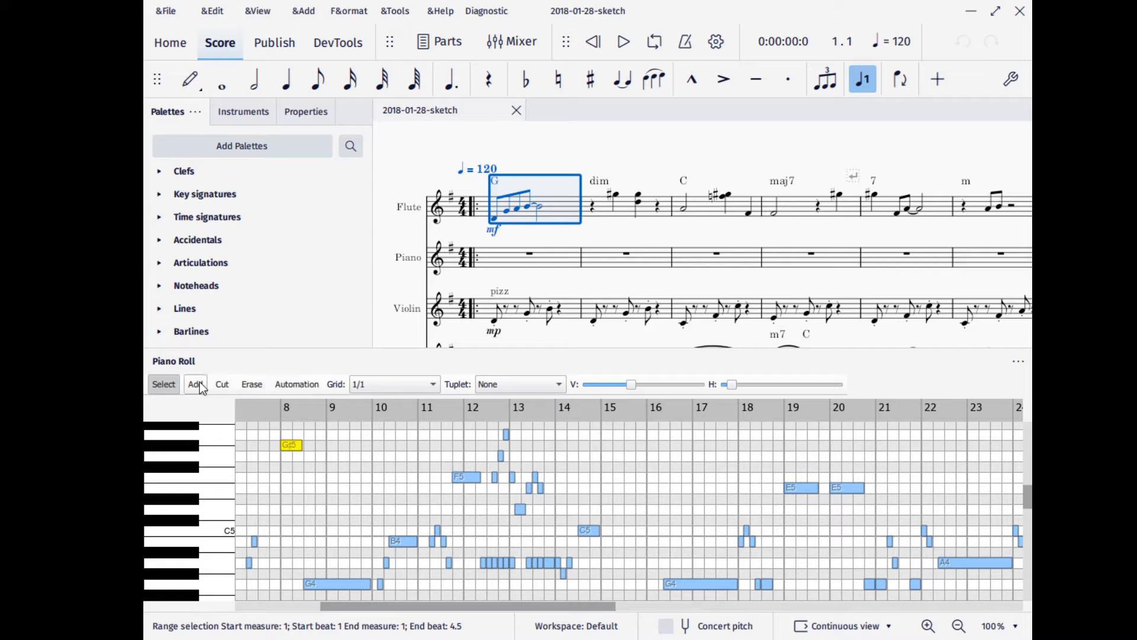
pyautogui.click(196, 384)
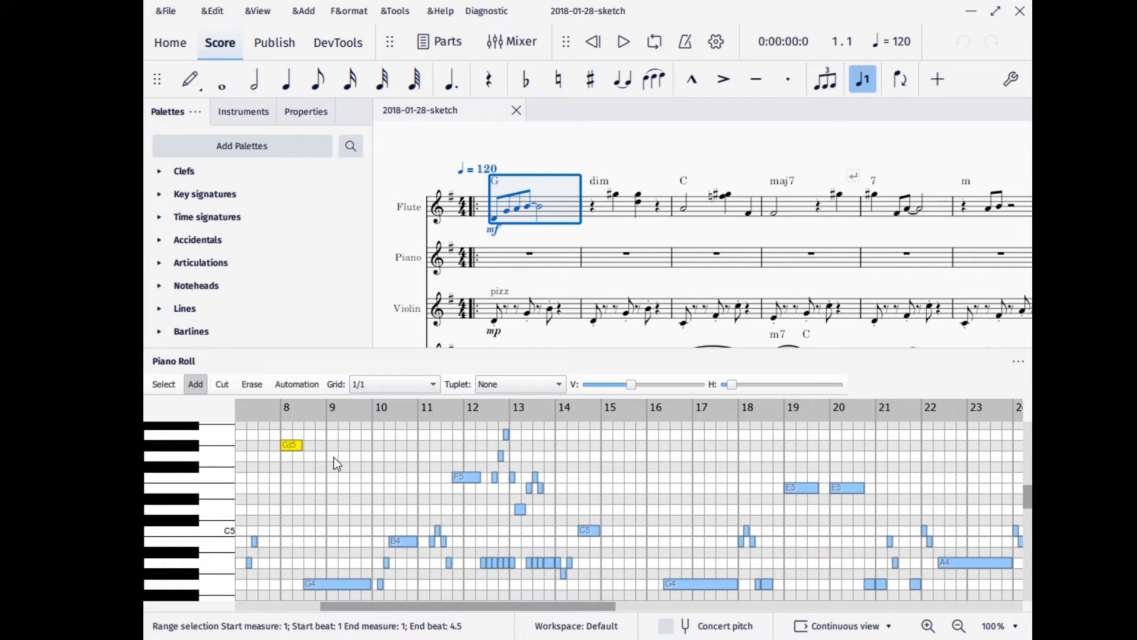
pyautogui.click(332, 455)
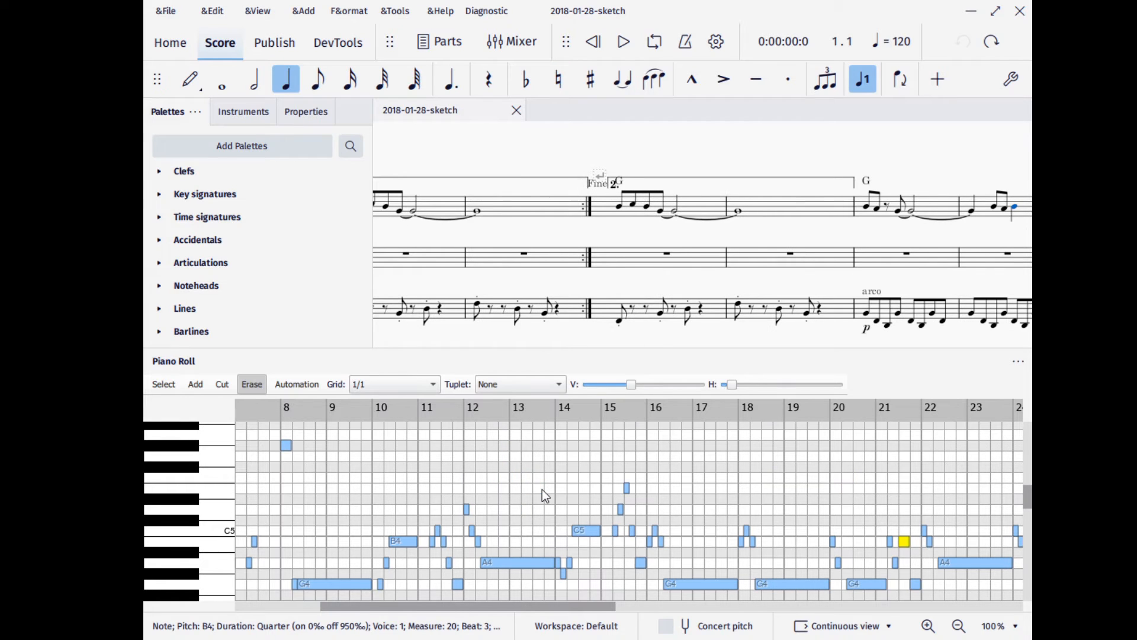
# Enable Automation mode to reveal the flute's velocity lane
pyautogui.click(296, 384)
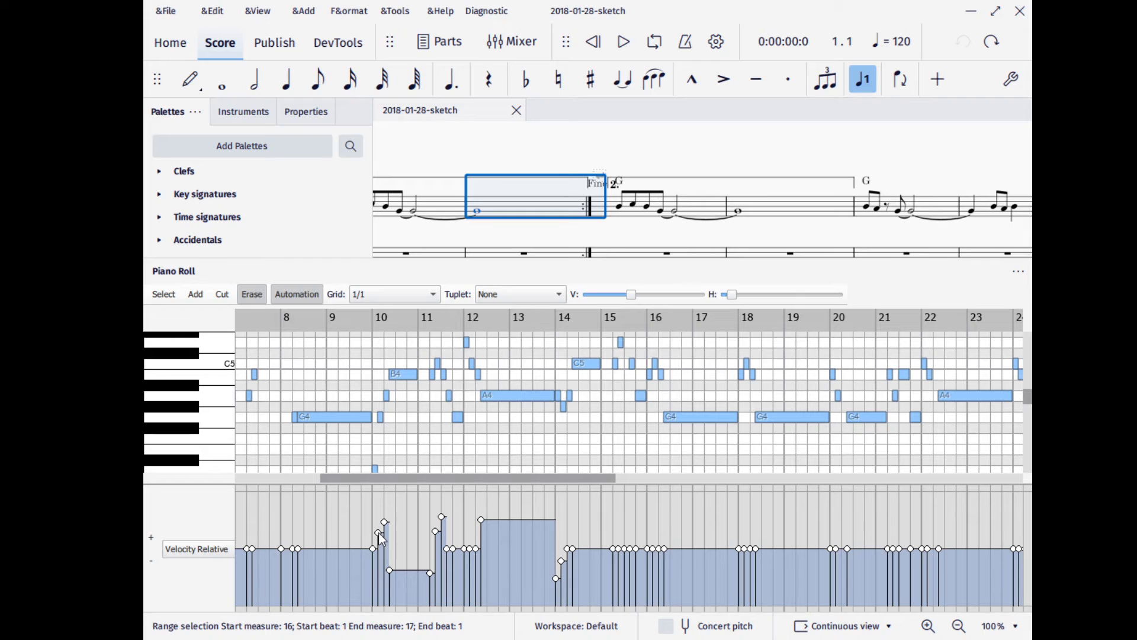
# Browse the automation property list from On Time through to Pan
pyautogui.click(196, 549)
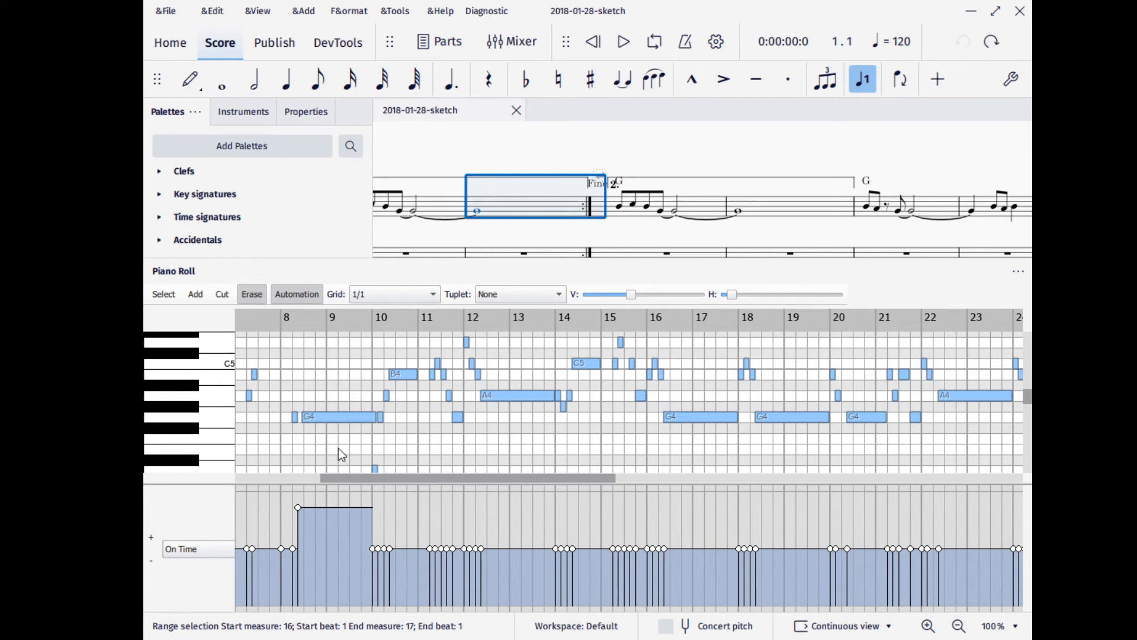
pyautogui.moveTo(441, 392)
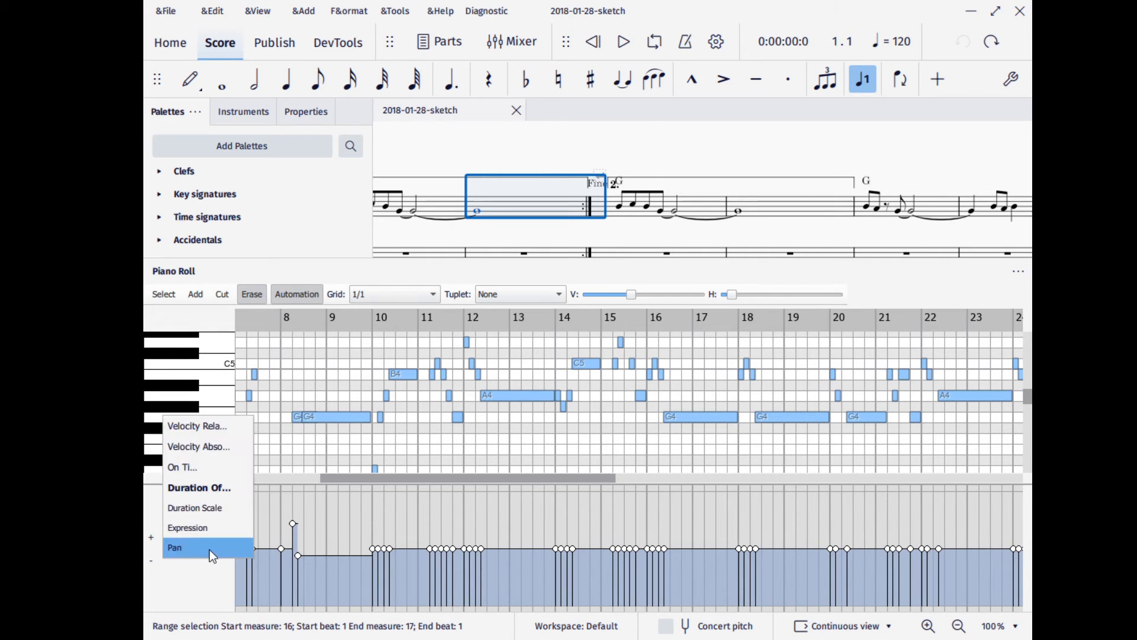
pyautogui.click(186, 527)
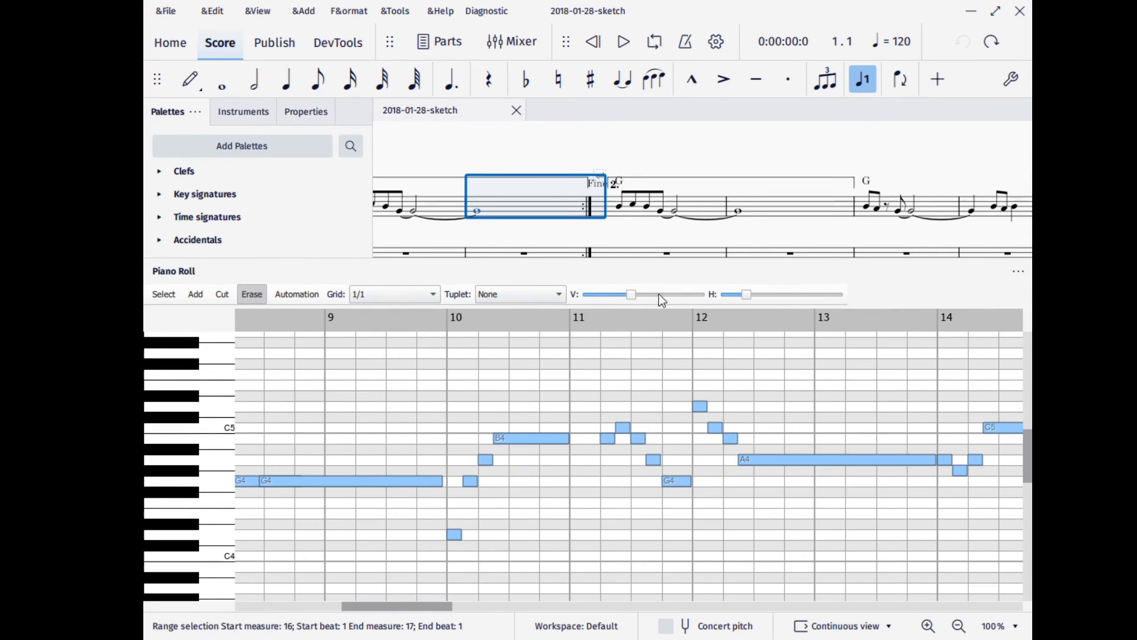
# Zoom the rows taller and measures wider, then subdivide the grid into duplets and triplets
pyautogui.moveTo(631, 295); pyautogui.dragTo(748, 295)
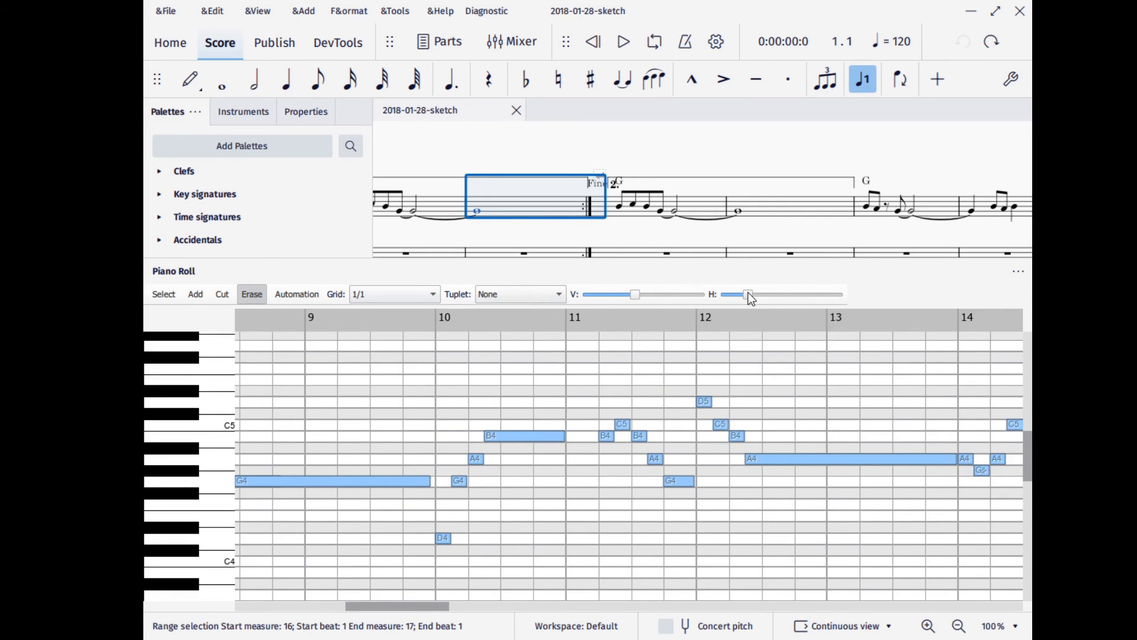
pyautogui.click(434, 293)
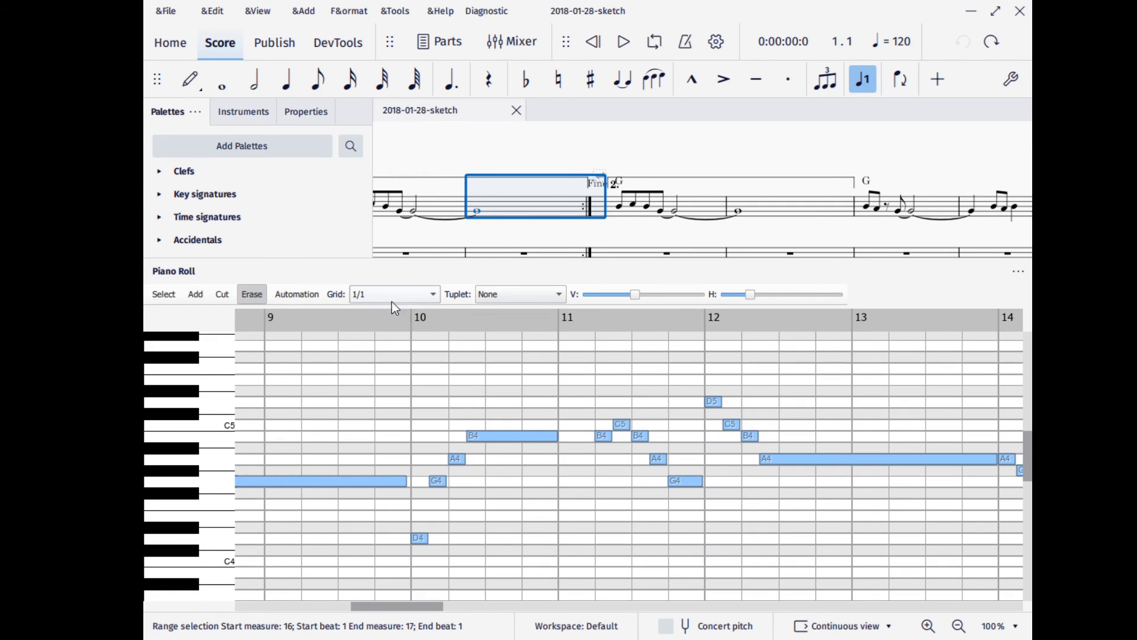
pyautogui.click(519, 294)
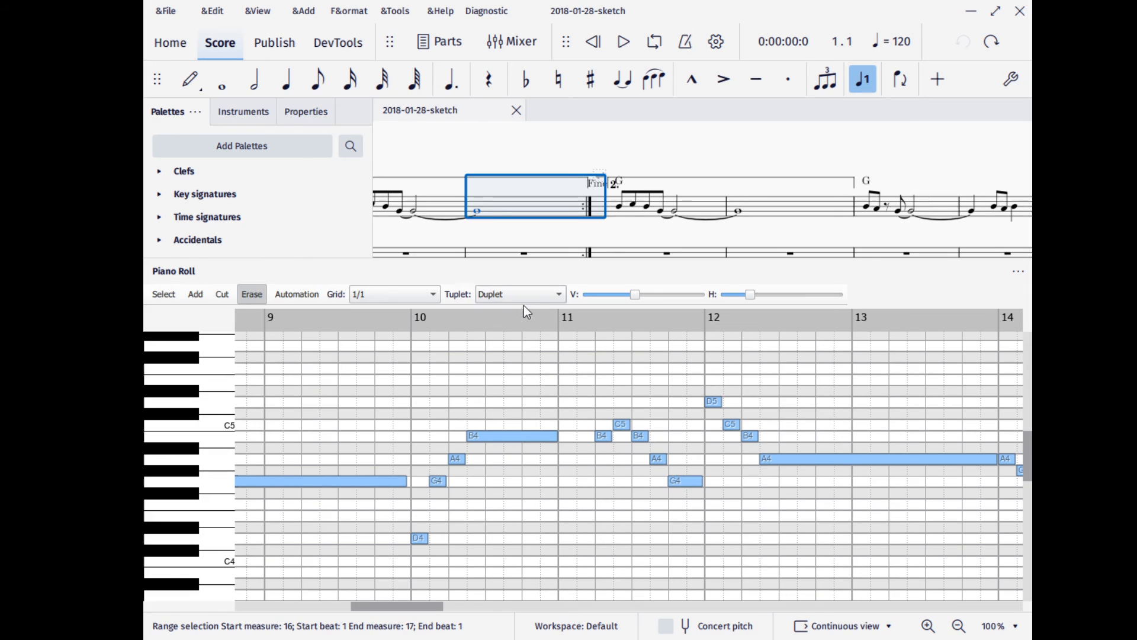
pyautogui.click(519, 293)
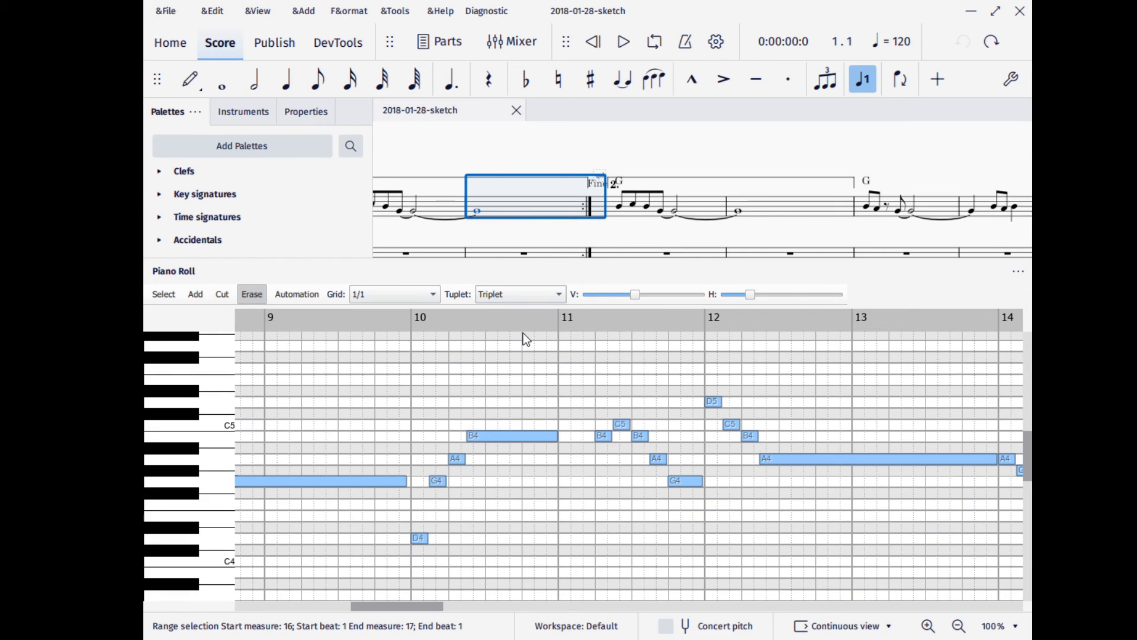